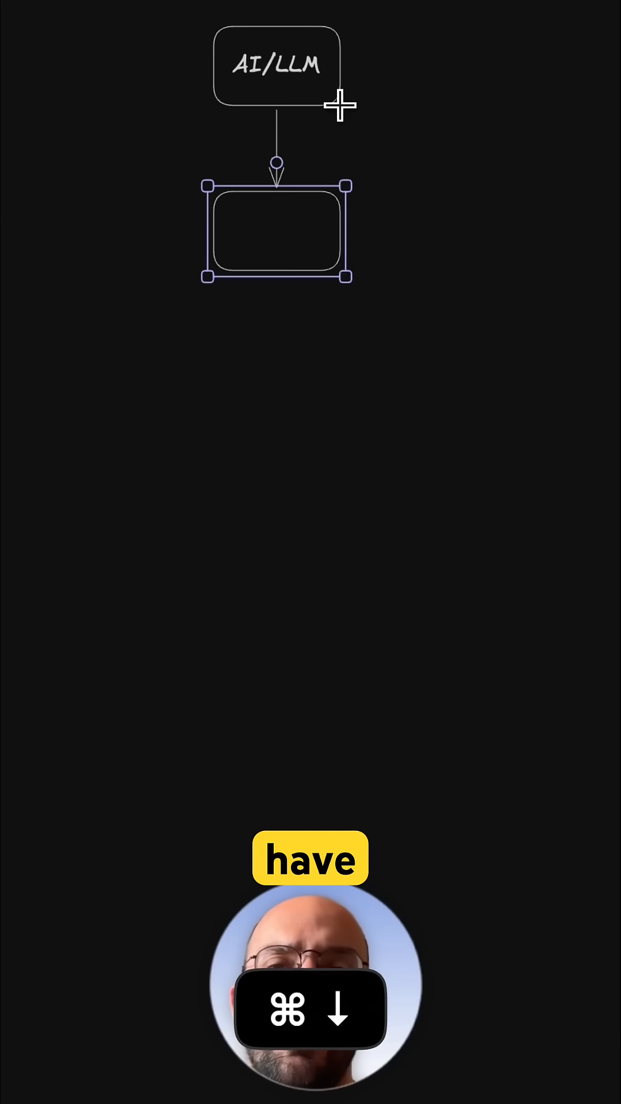
text(TOOL)
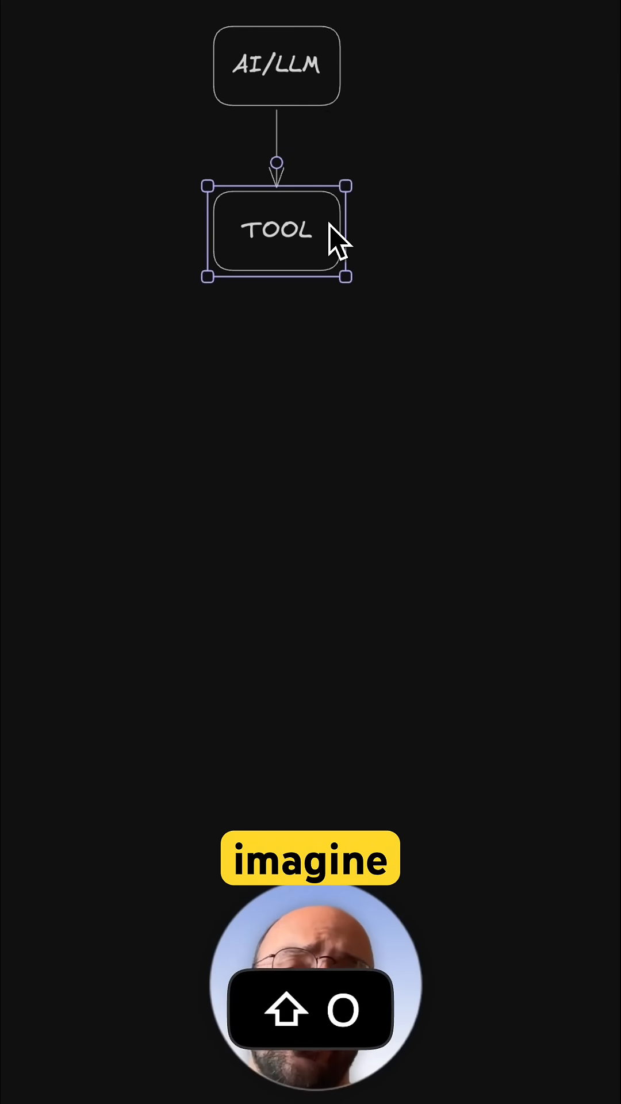